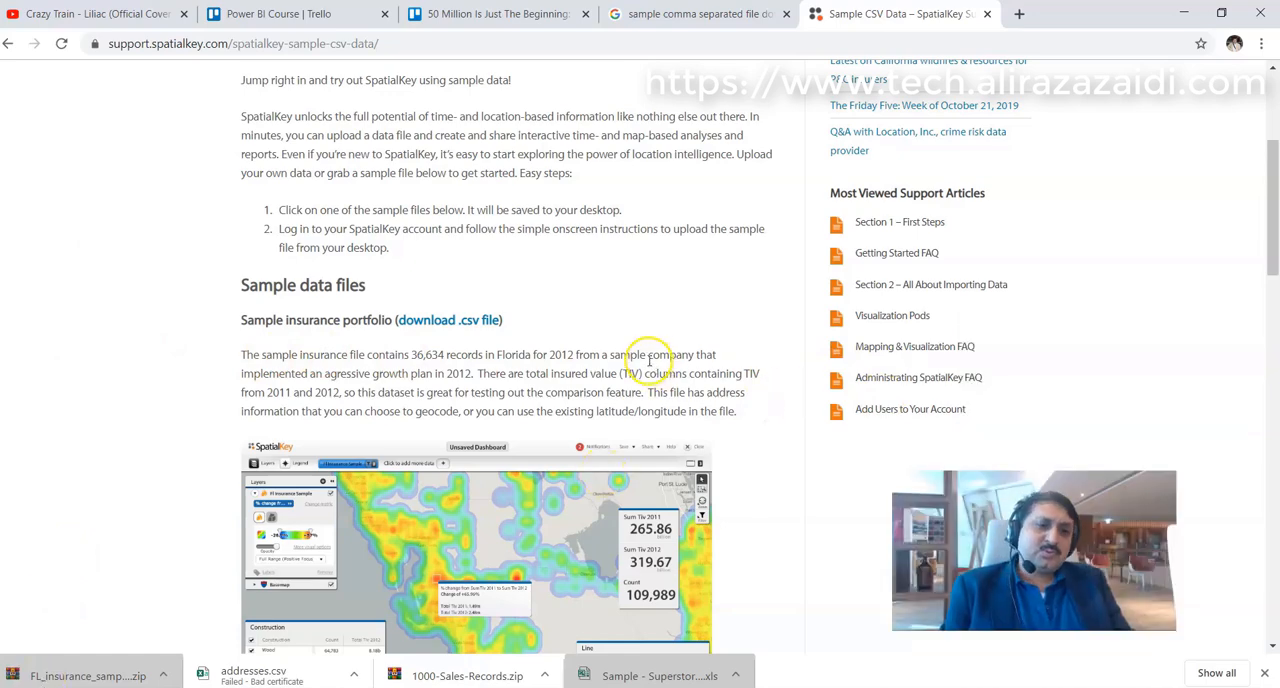
- Download the FL insurance sample CSV from SpatialKey and open it in Notepad++
scroll("up", 3)
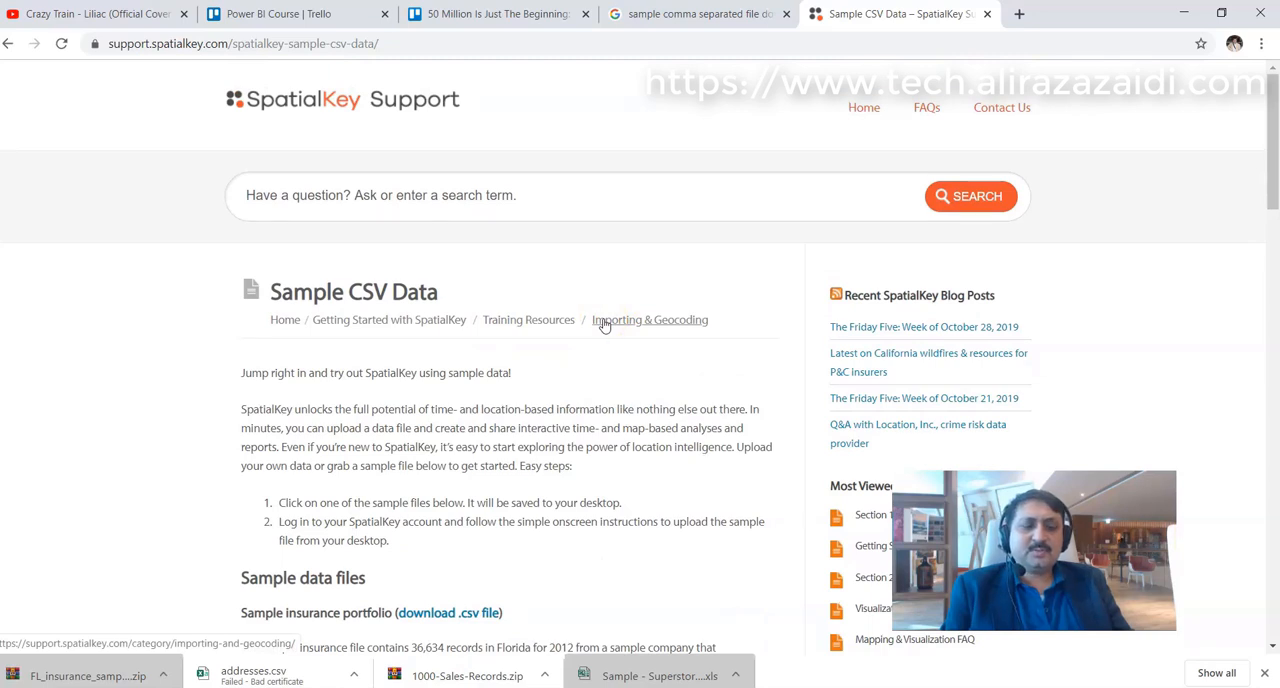
mouse_move(272, 130)
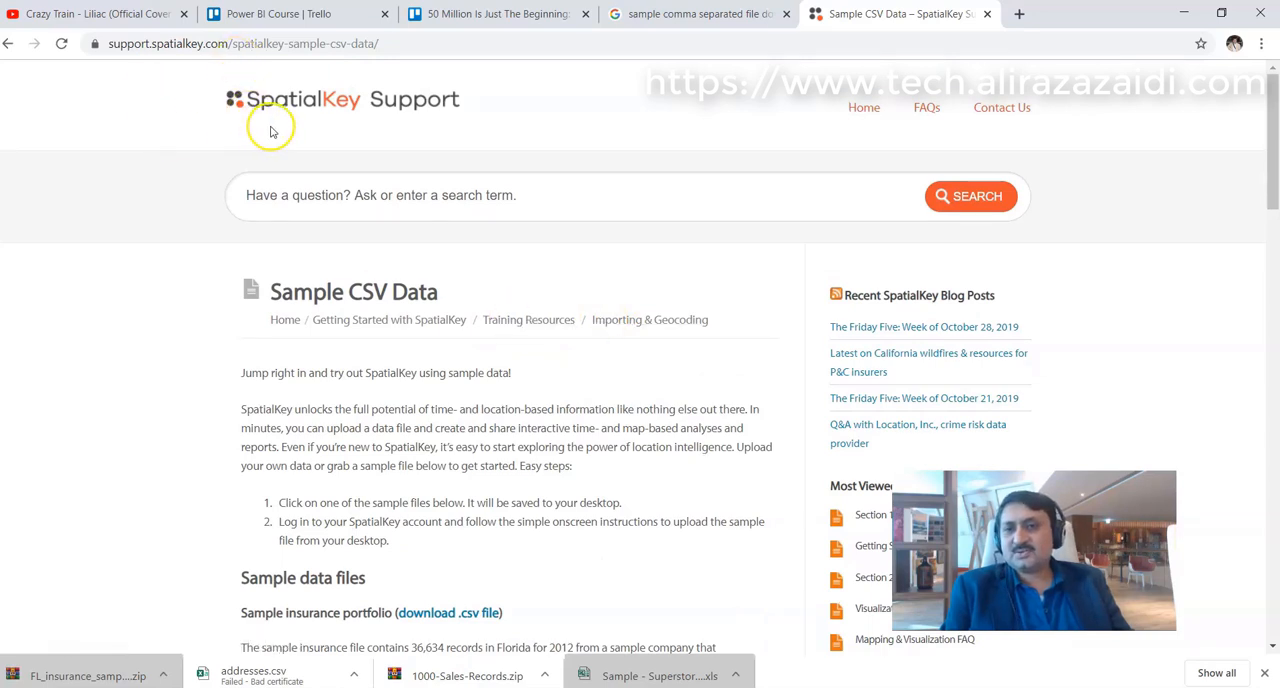
mouse_move(428, 124)
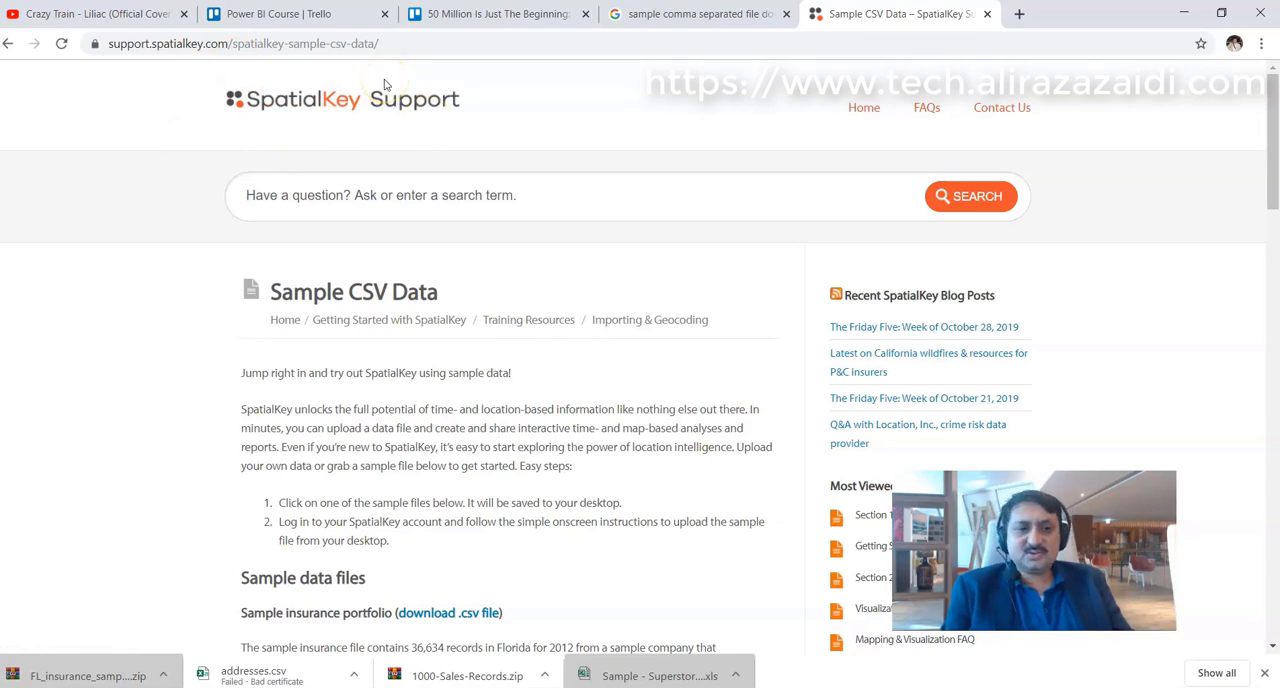
scroll("down", 3)
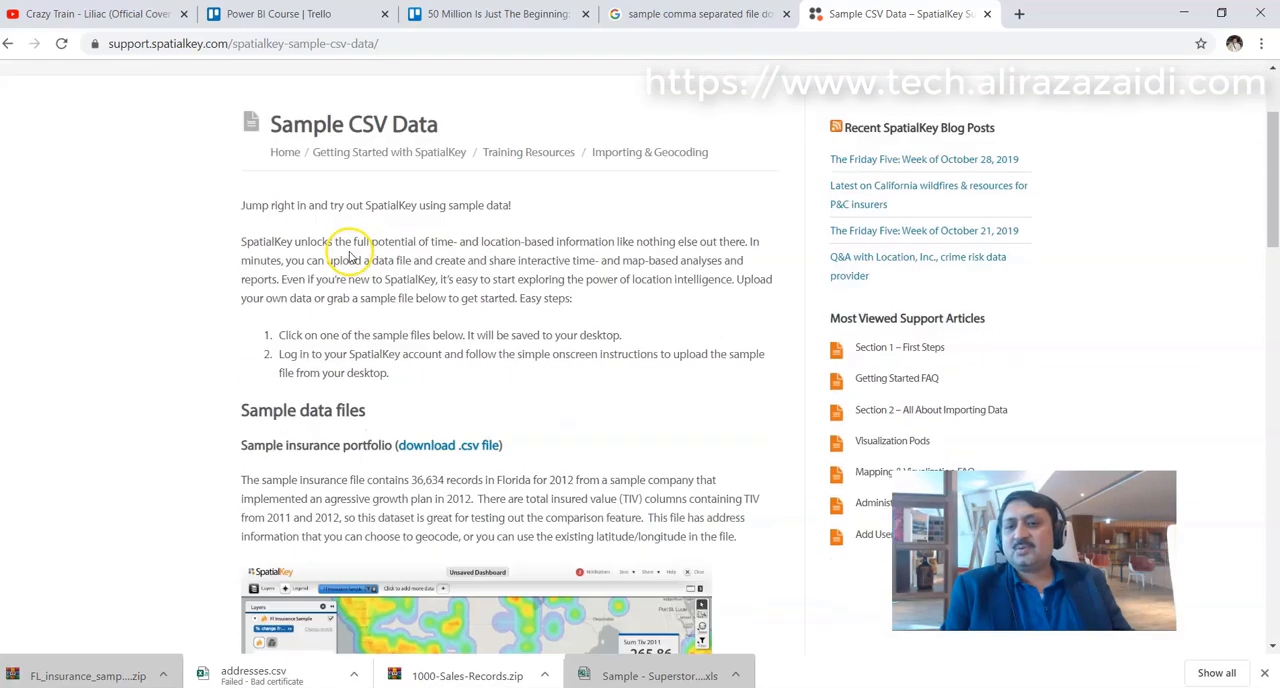
scroll("down", 3)
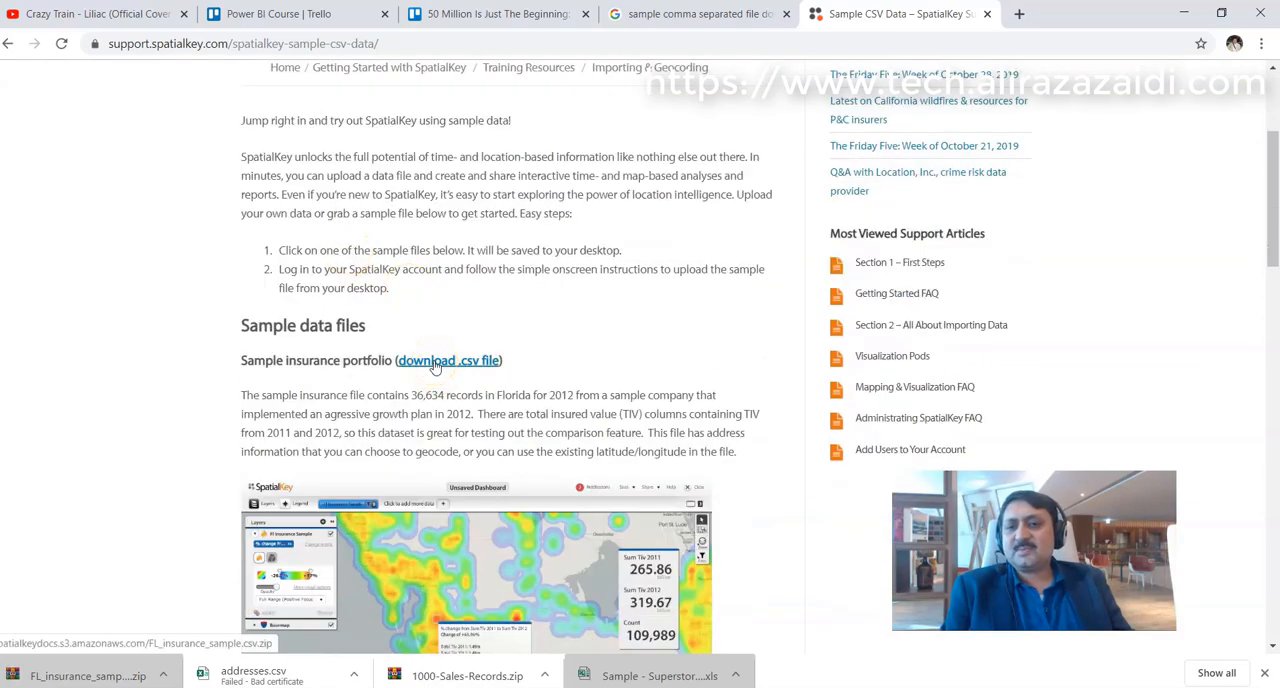
left_click(448, 360)
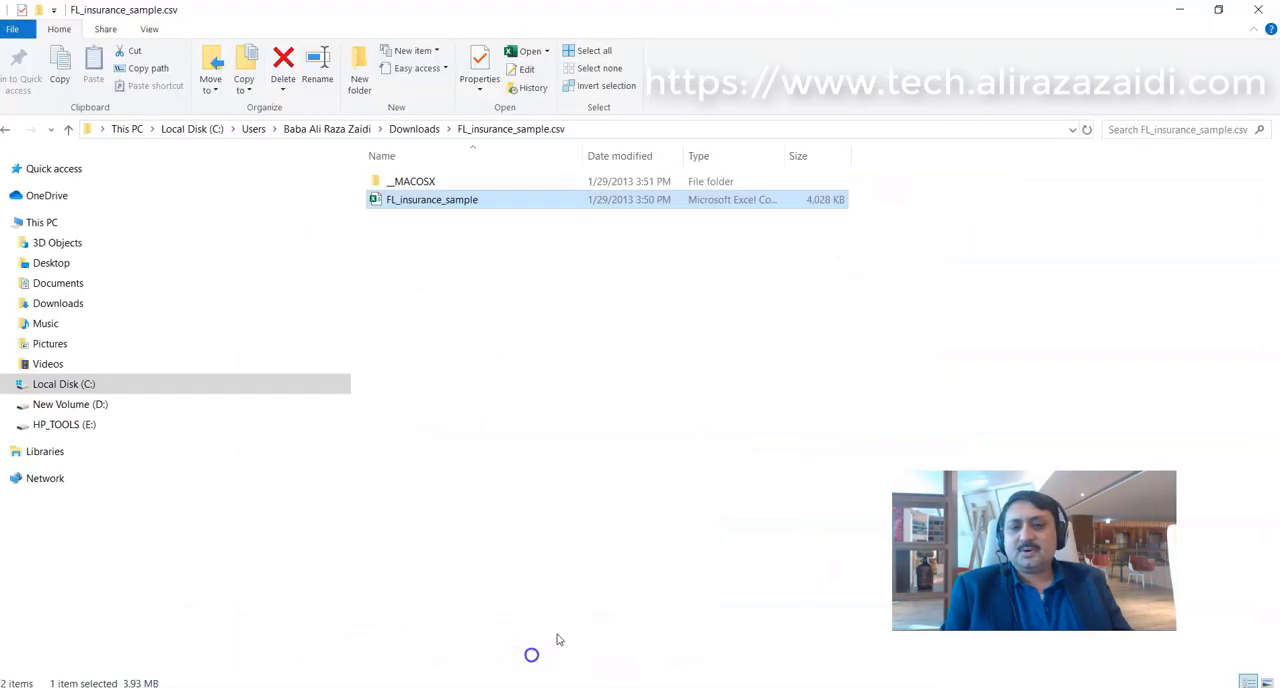
right_click(431, 199)
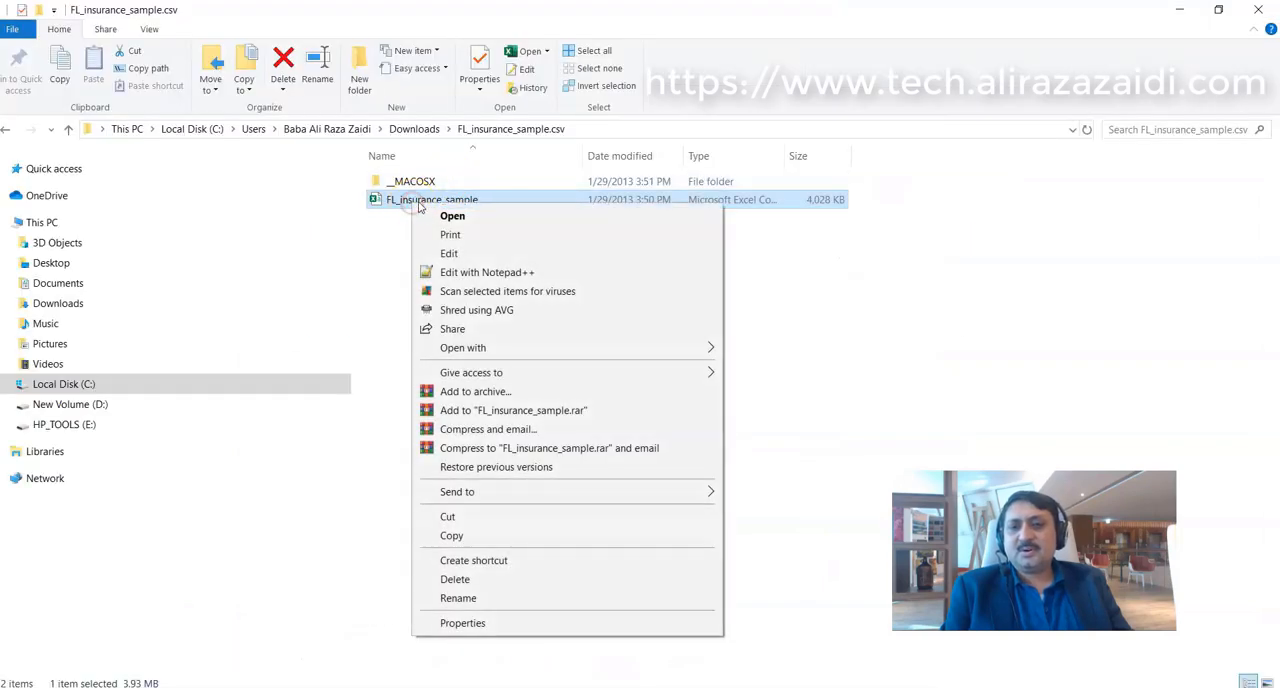
left_click(486, 272)
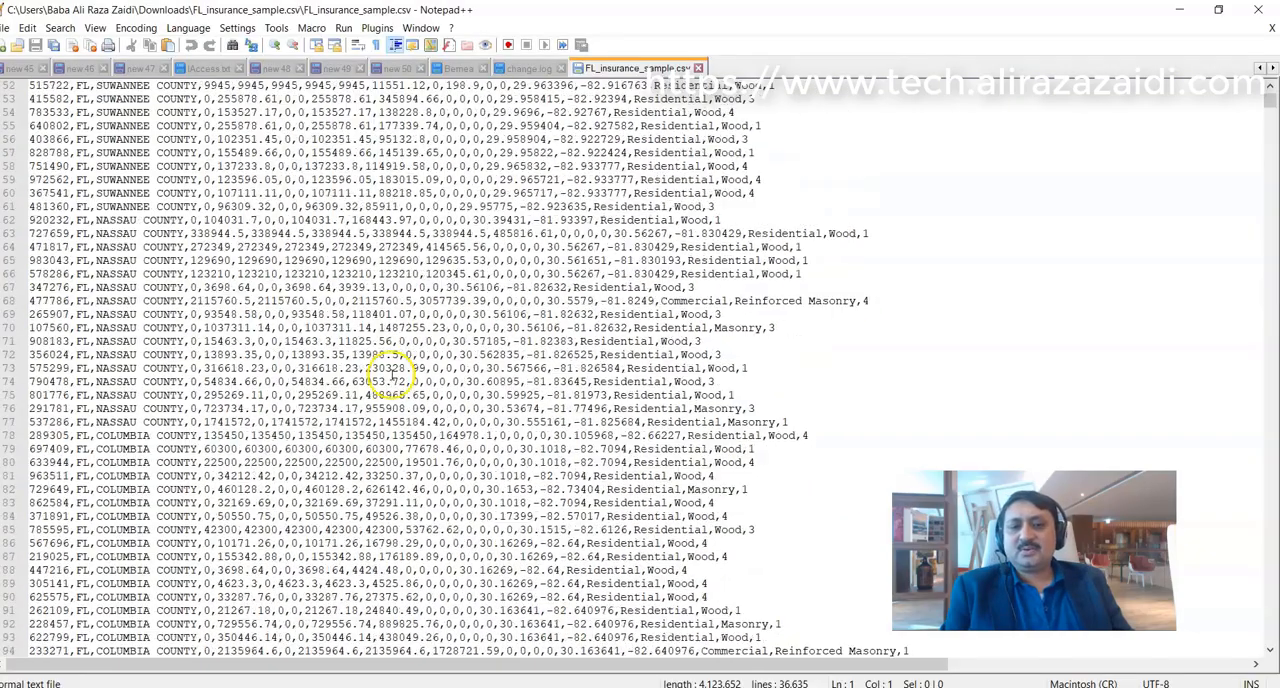
scroll("up", 3)
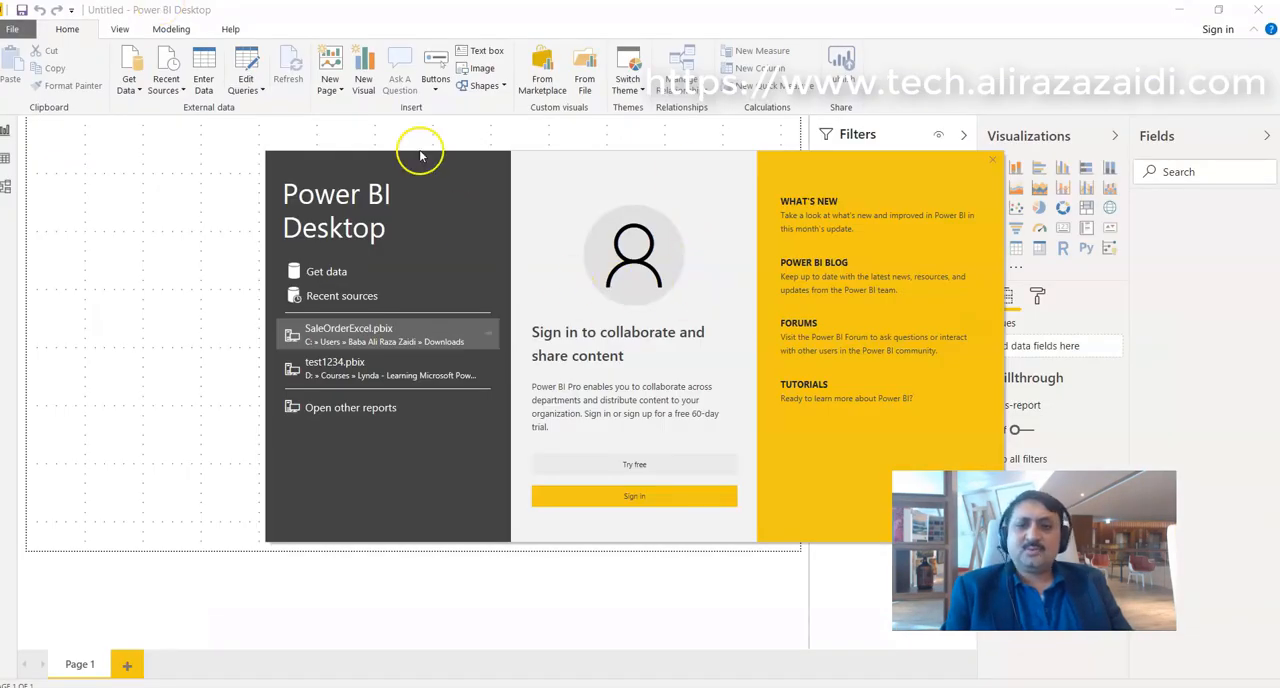
mouse_move(305, 272)
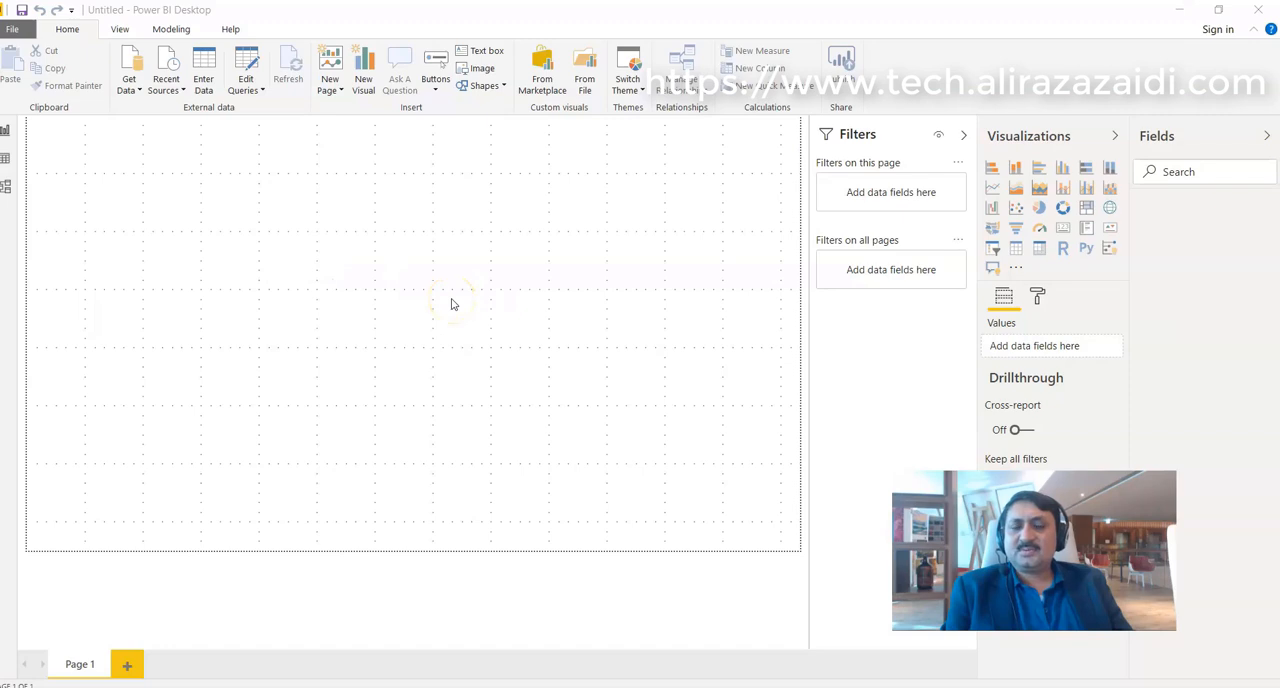
- Connect to a Text/CSV source and select FL_insurance_sample from Downloads
left_click(129, 70)
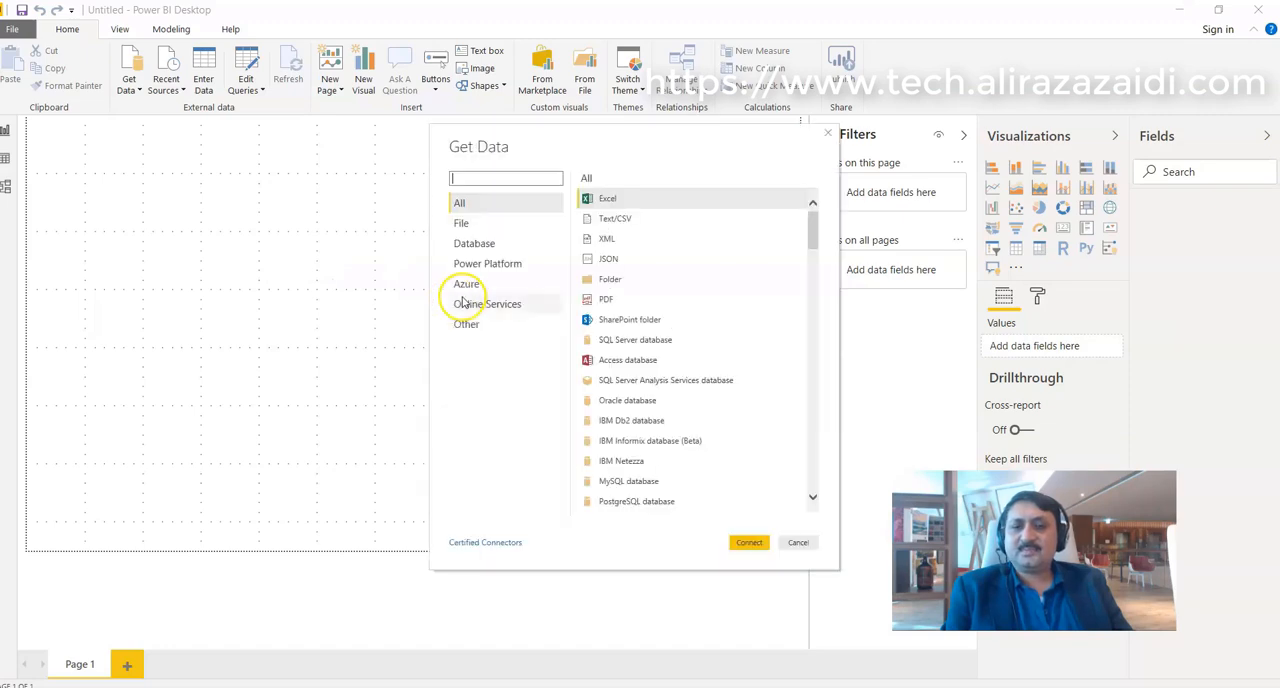
mouse_move(607, 239)
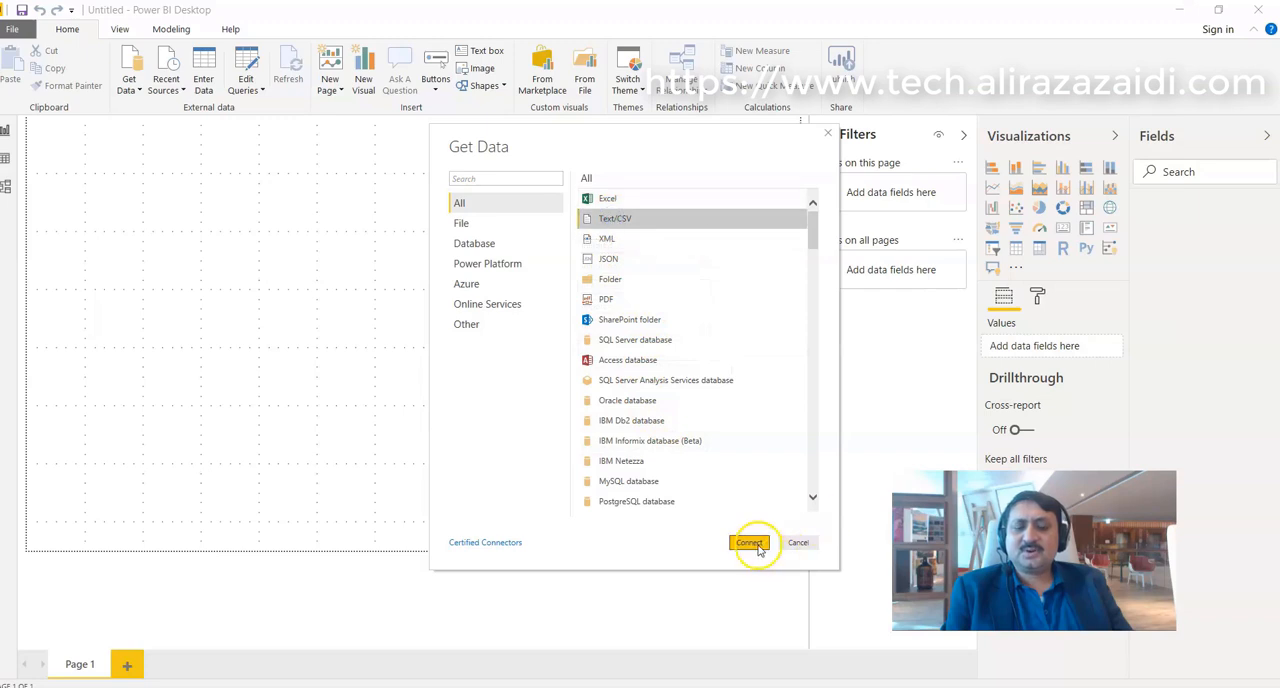
left_click(749, 542)
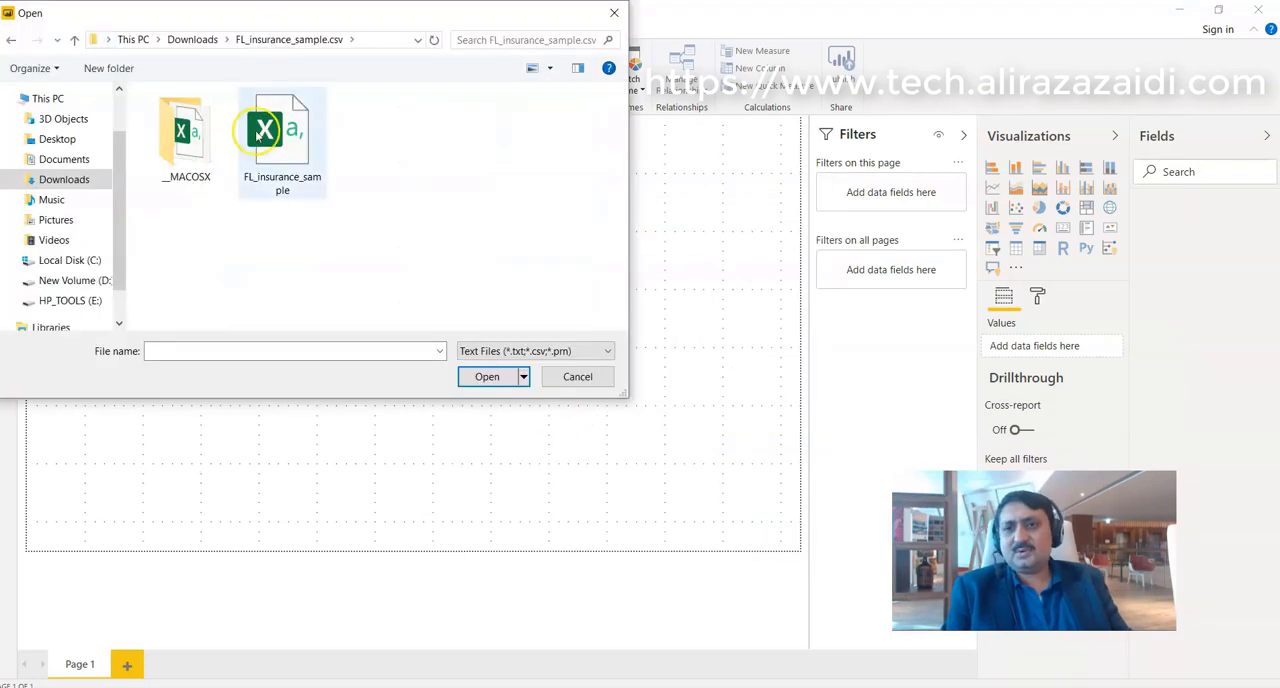
left_click(487, 376)
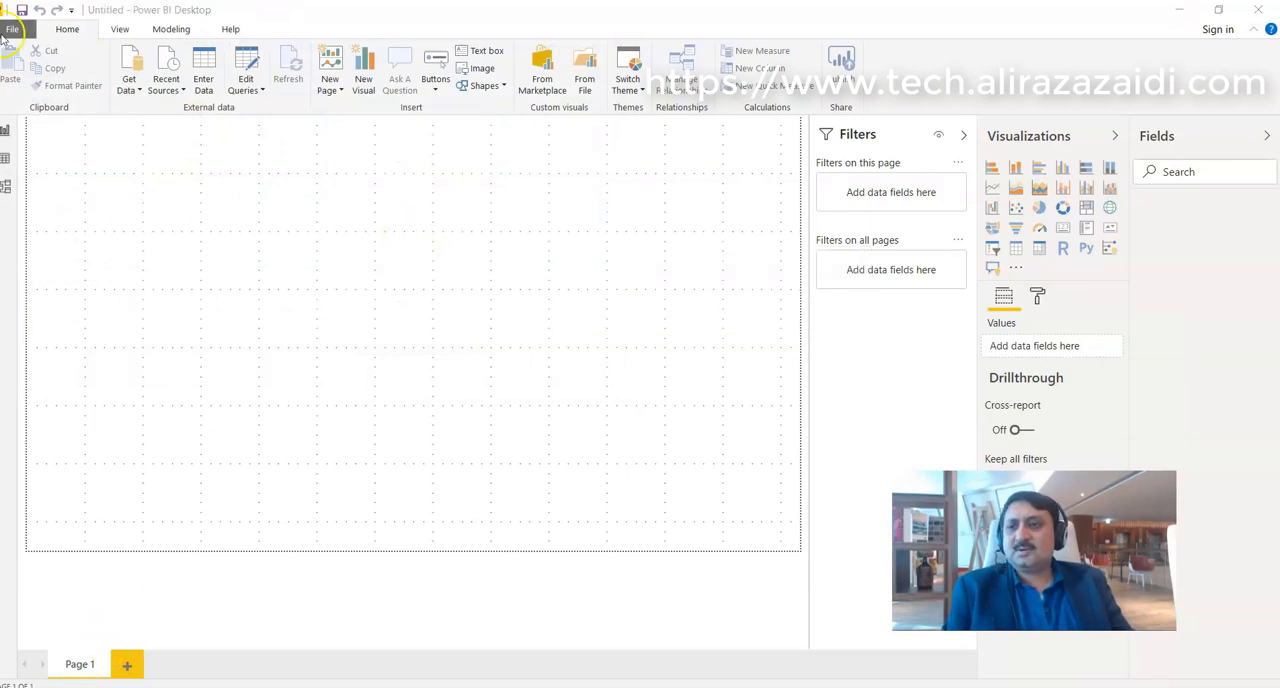
- Scroll across the FL_insurance_sample column preview, then load the data
left_click(128, 70)
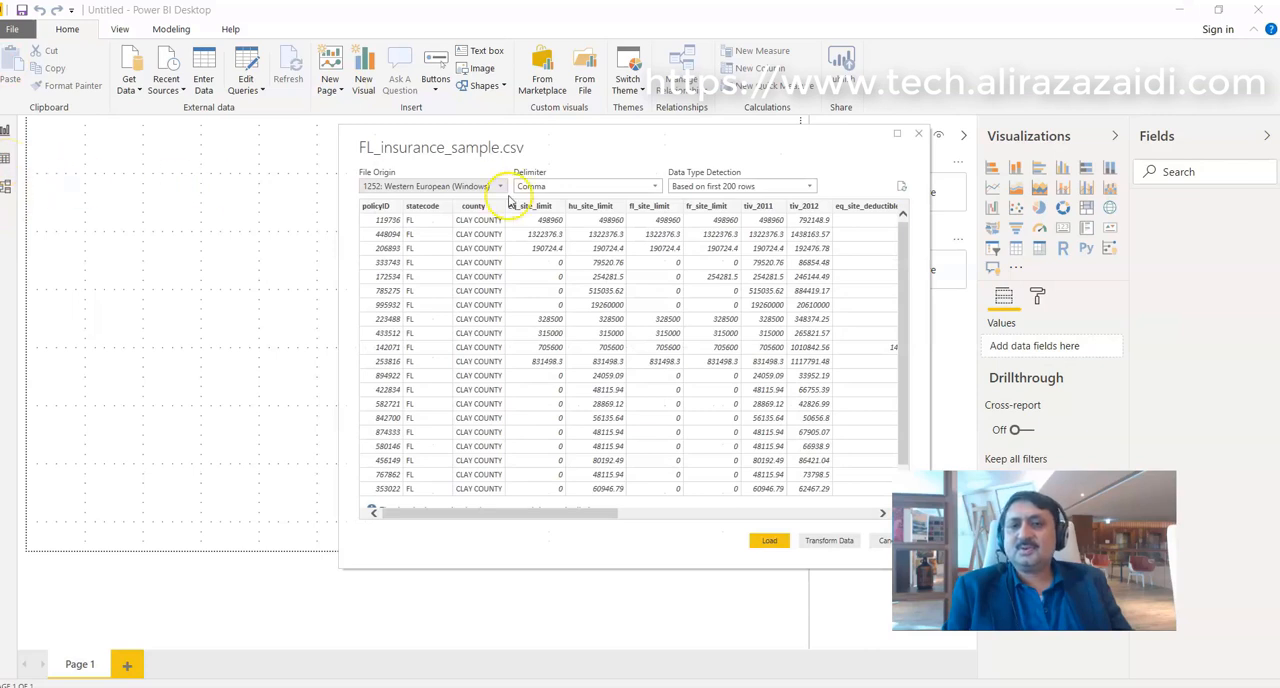
mouse_move(587, 553)
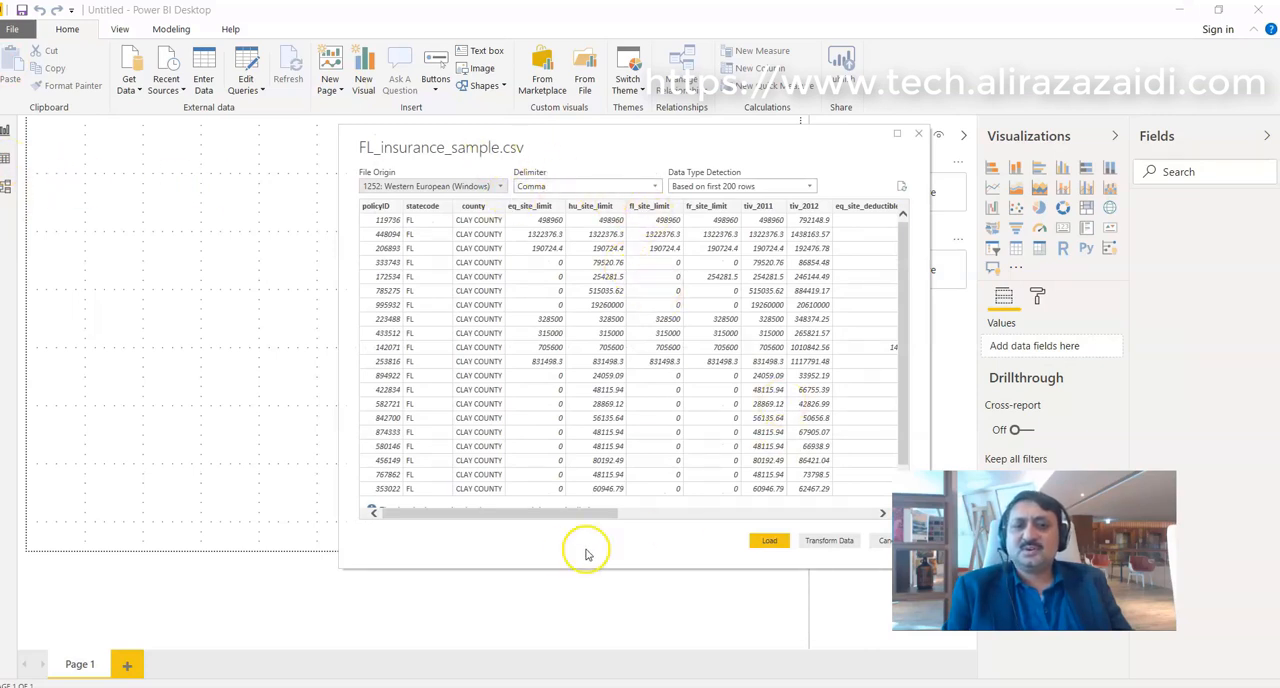
left_click_drag(565, 513, 610, 513)
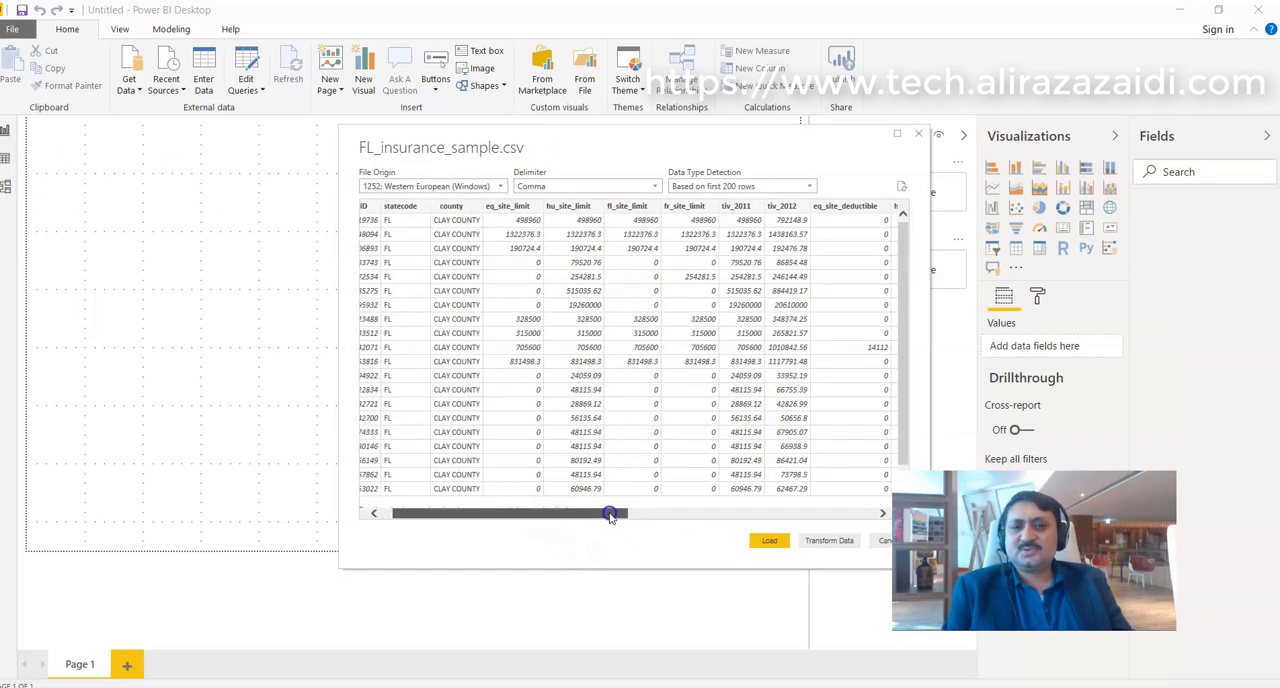
left_click_drag(610, 513, 745, 513)
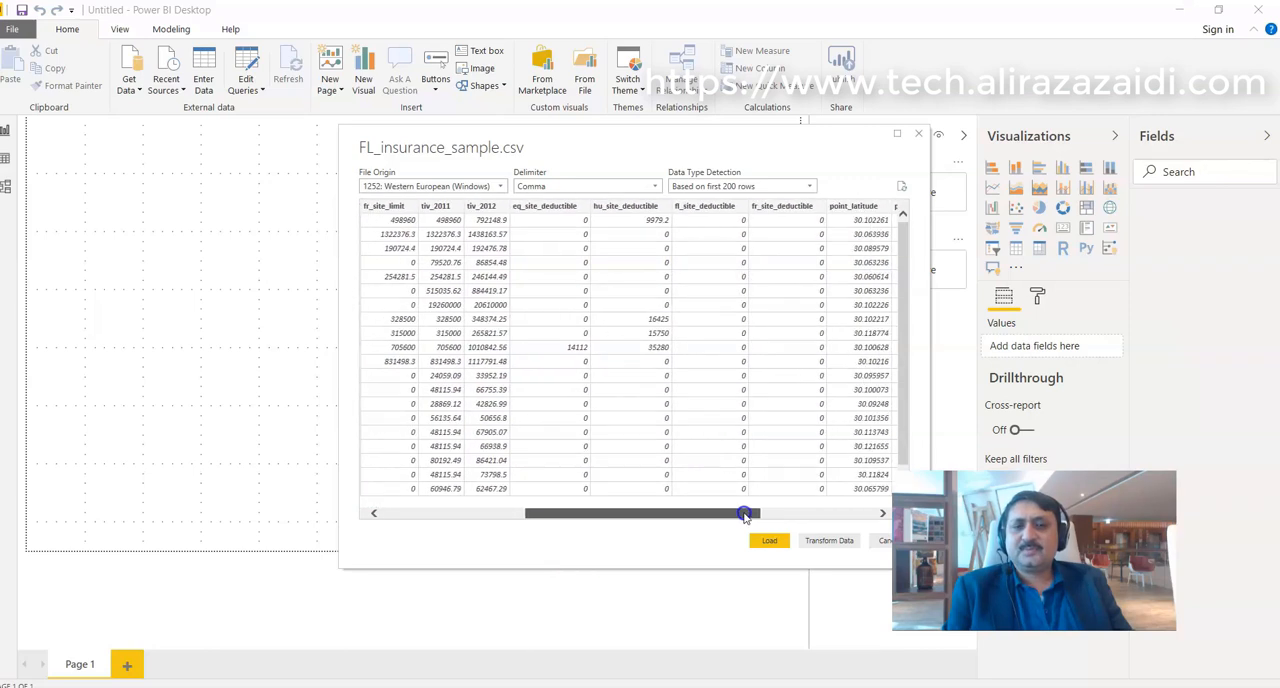
left_click_drag(742, 513, 788, 513)
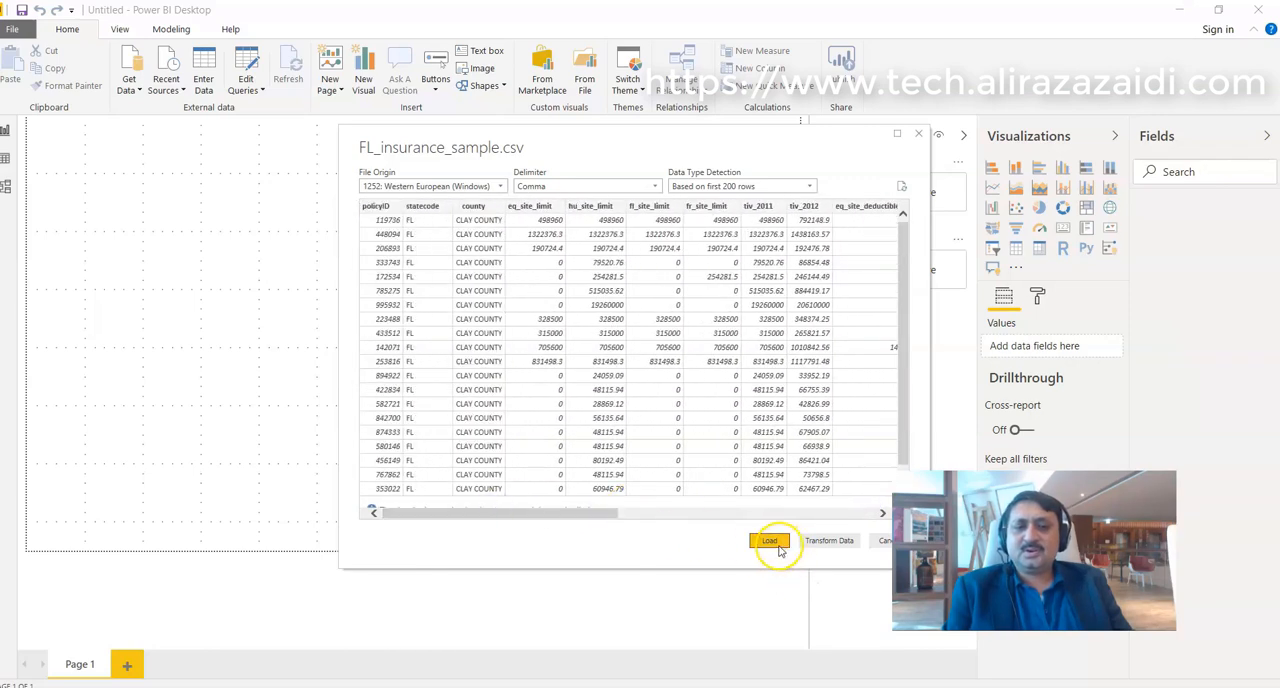
left_click(769, 540)
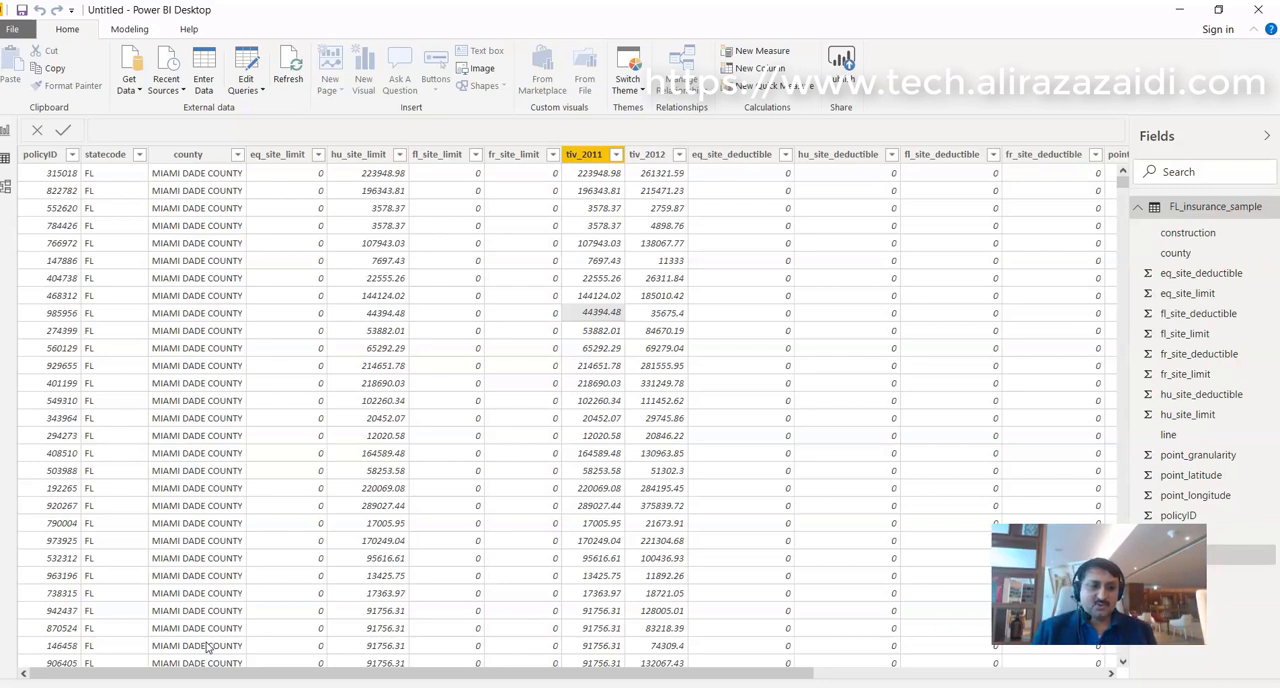
mouse_move(458, 180)
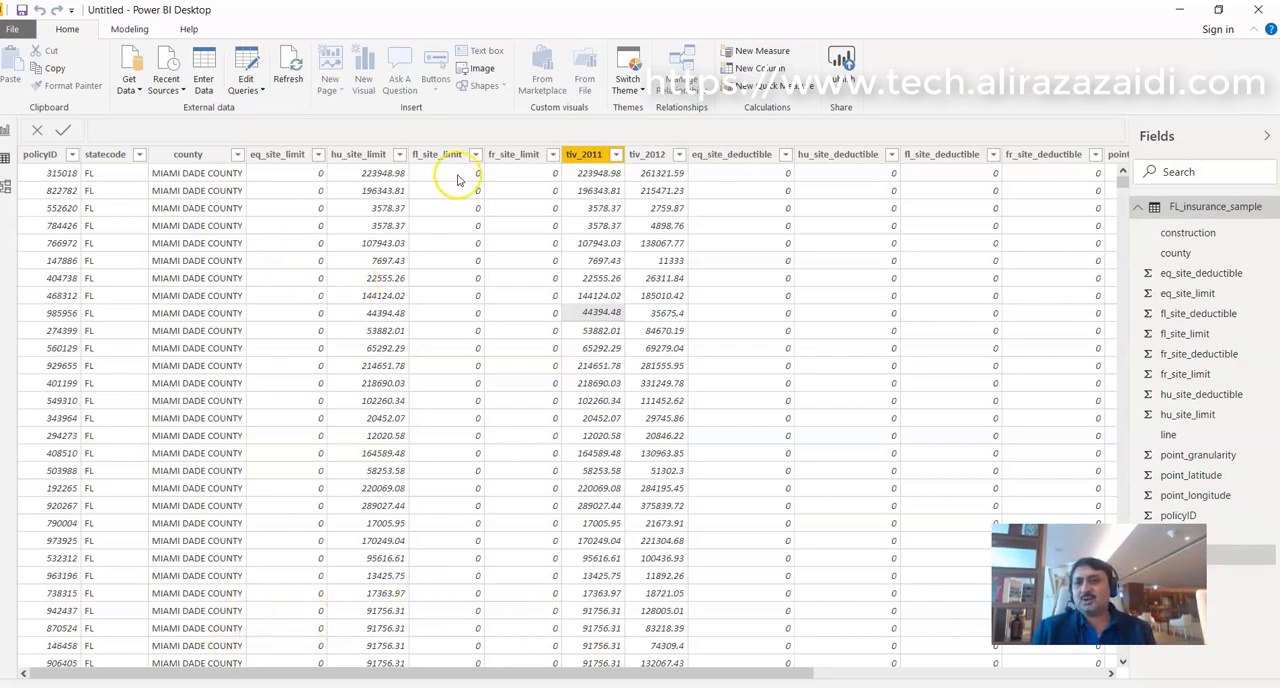
mouse_move(1217, 207)
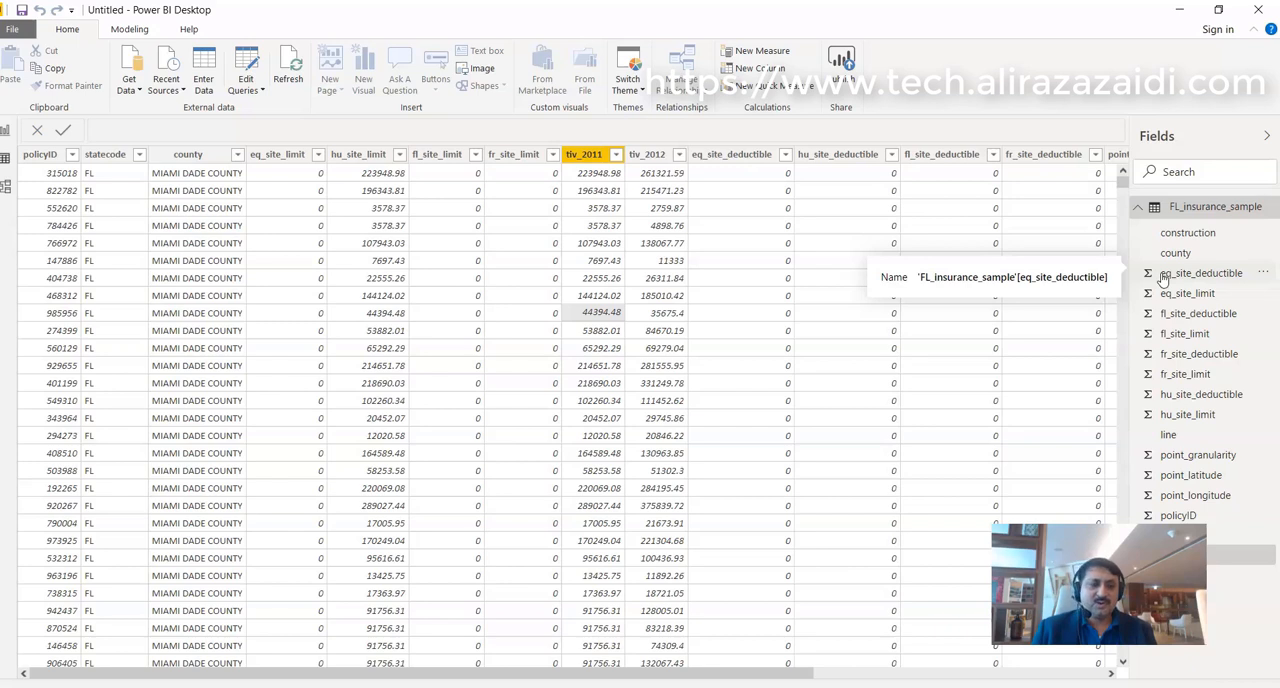
mouse_move(1188, 293)
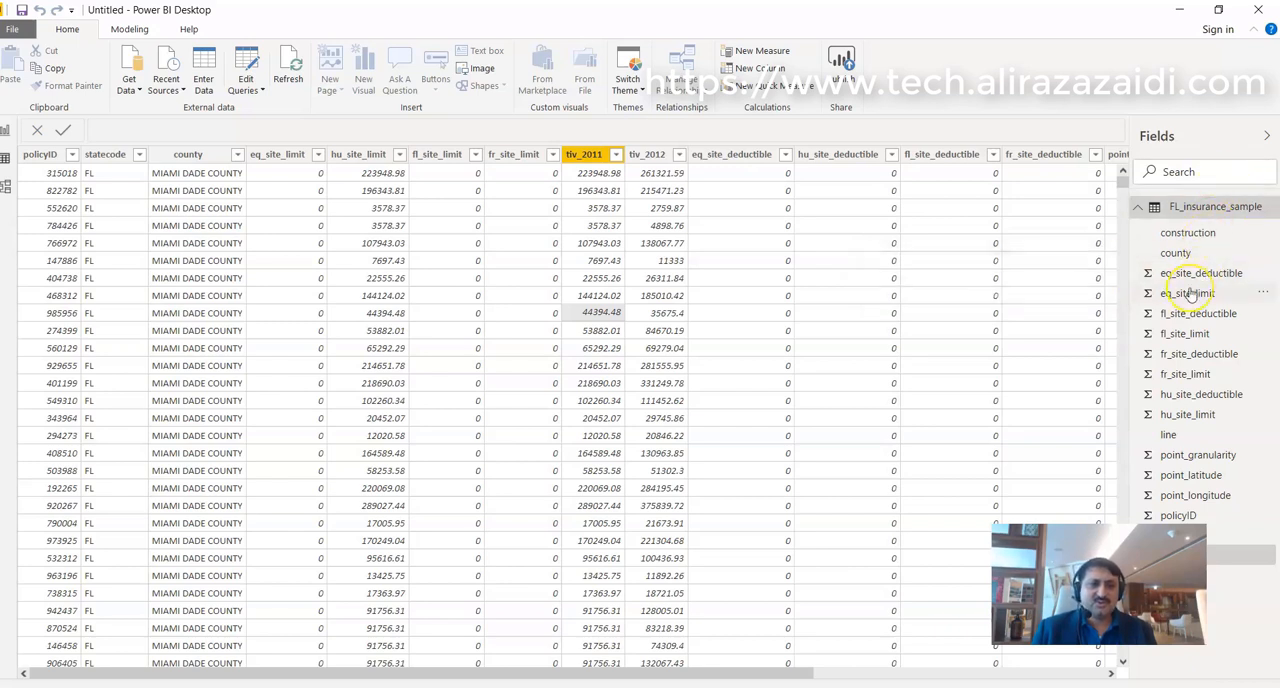
mouse_move(1188, 292)
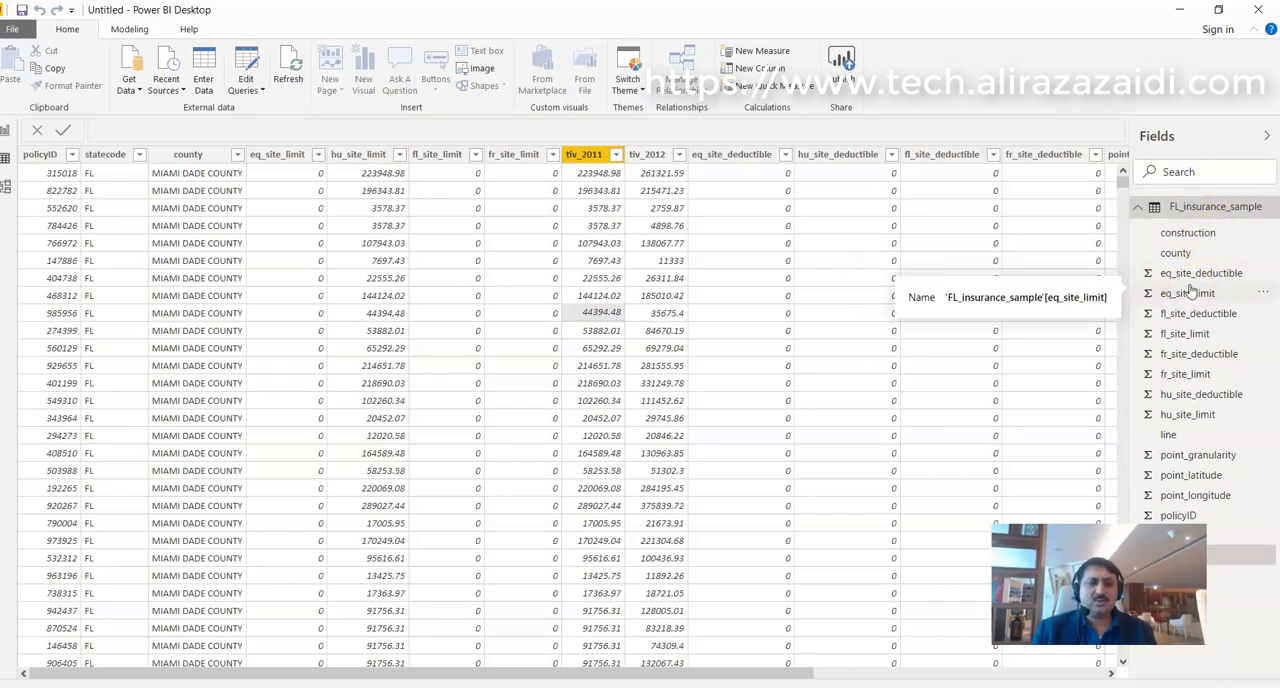
mouse_move(1187, 293)
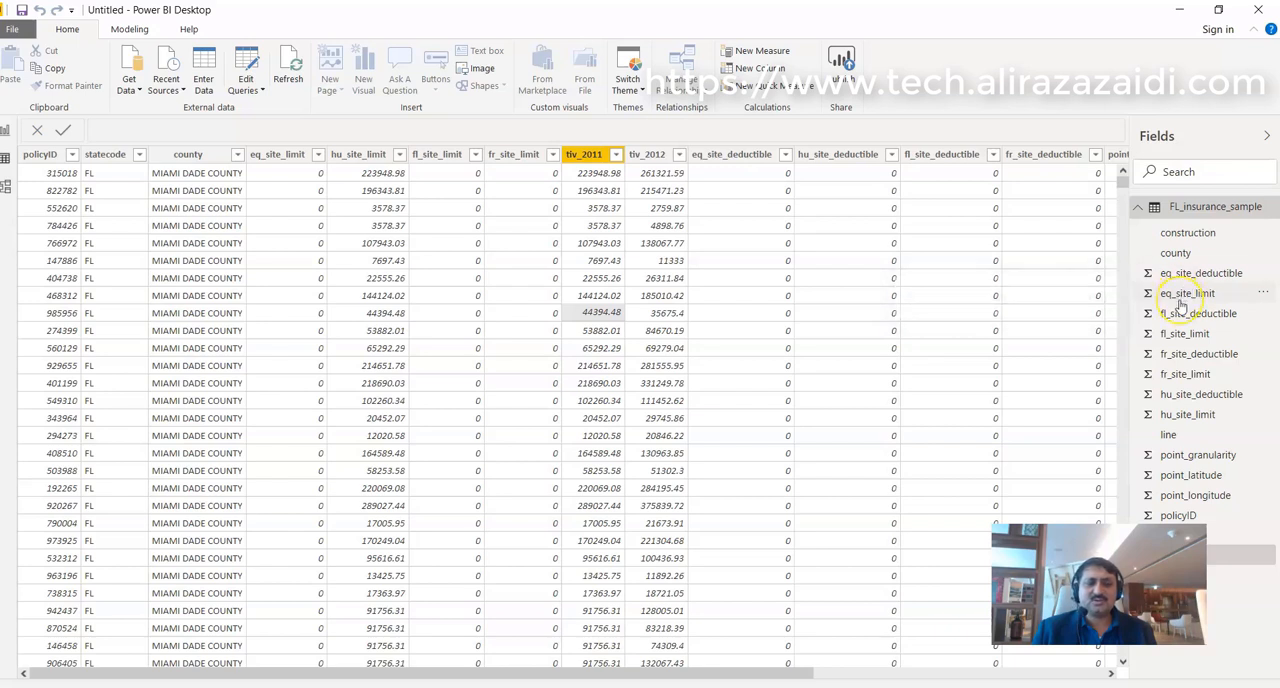
mouse_move(1218, 232)
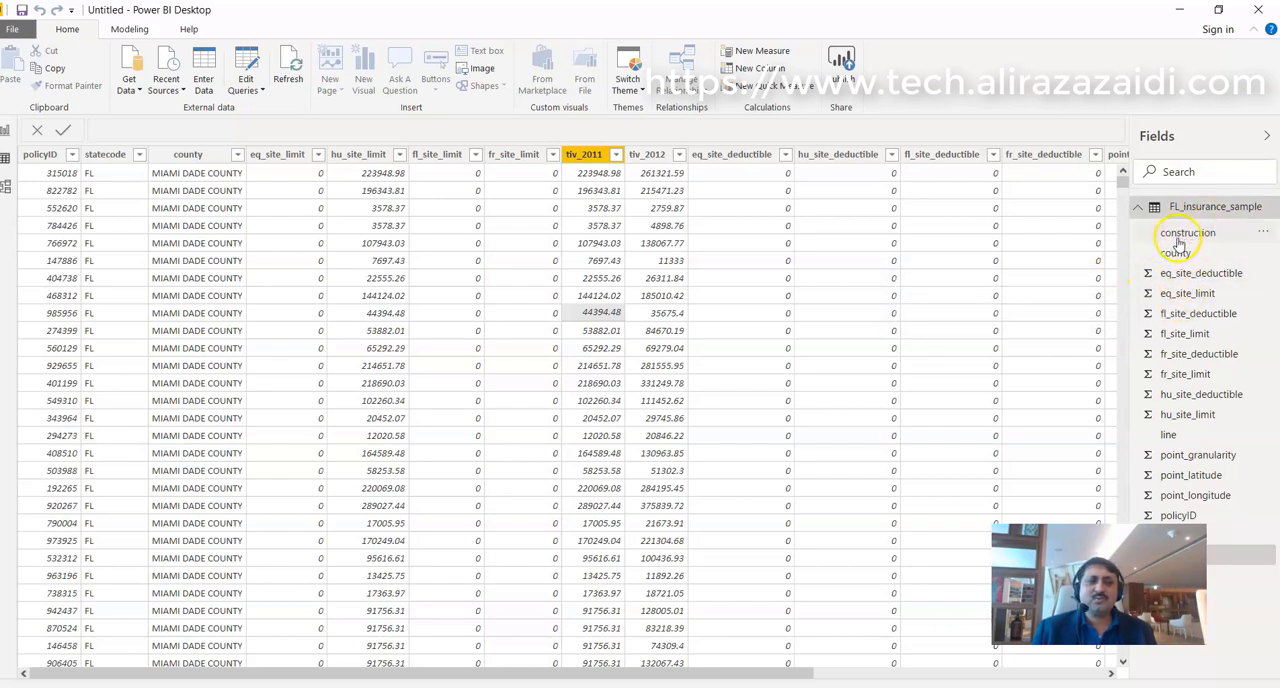
mouse_move(705, 261)
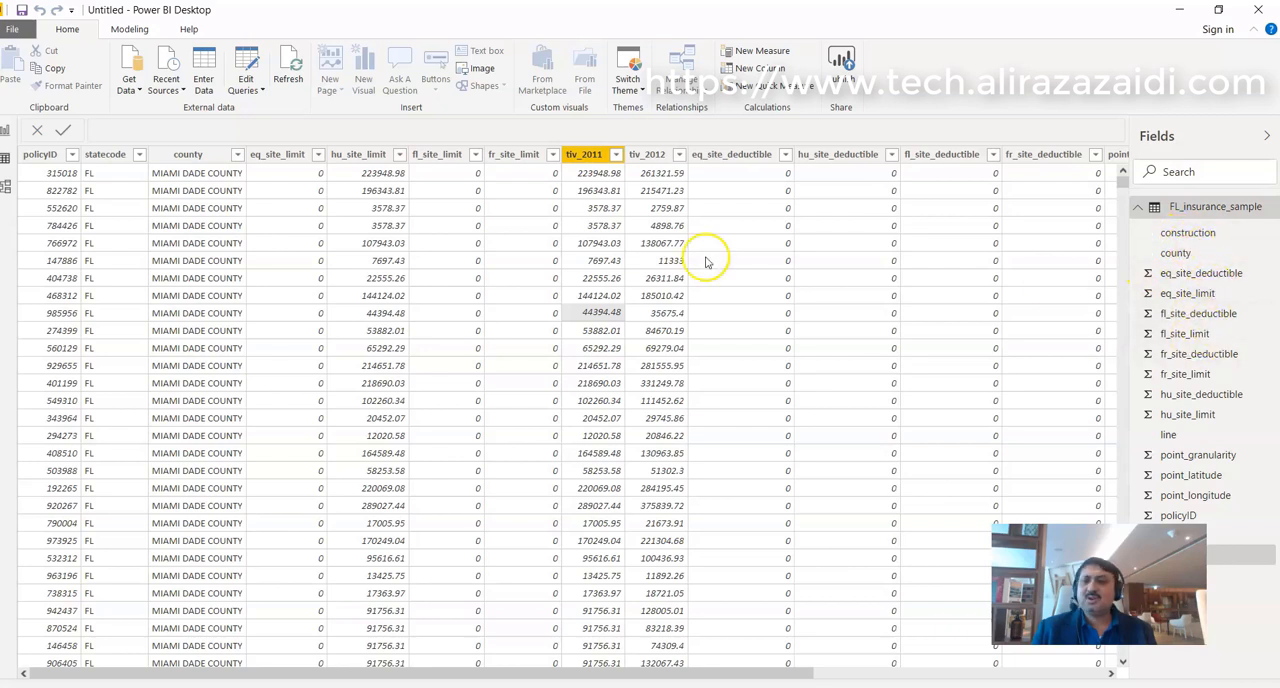
mouse_move(10, 195)
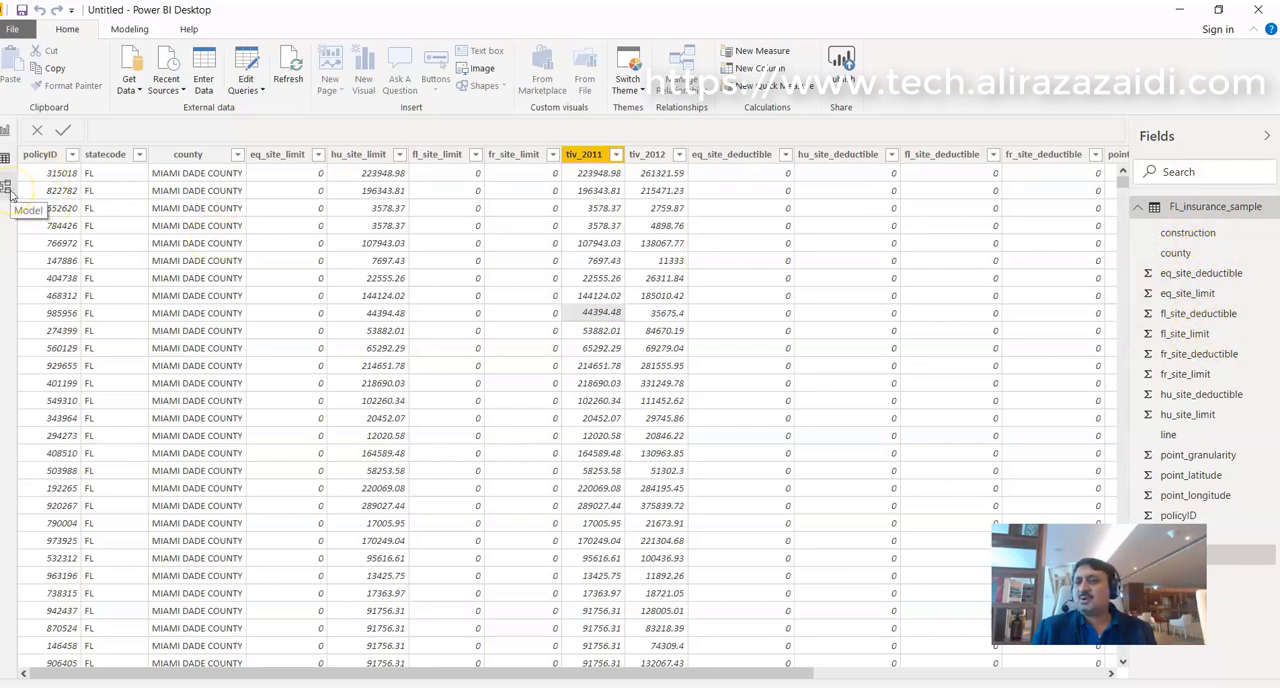
- Switch to Model view to see the FL_insurance_sample table diagram
left_click(7, 186)
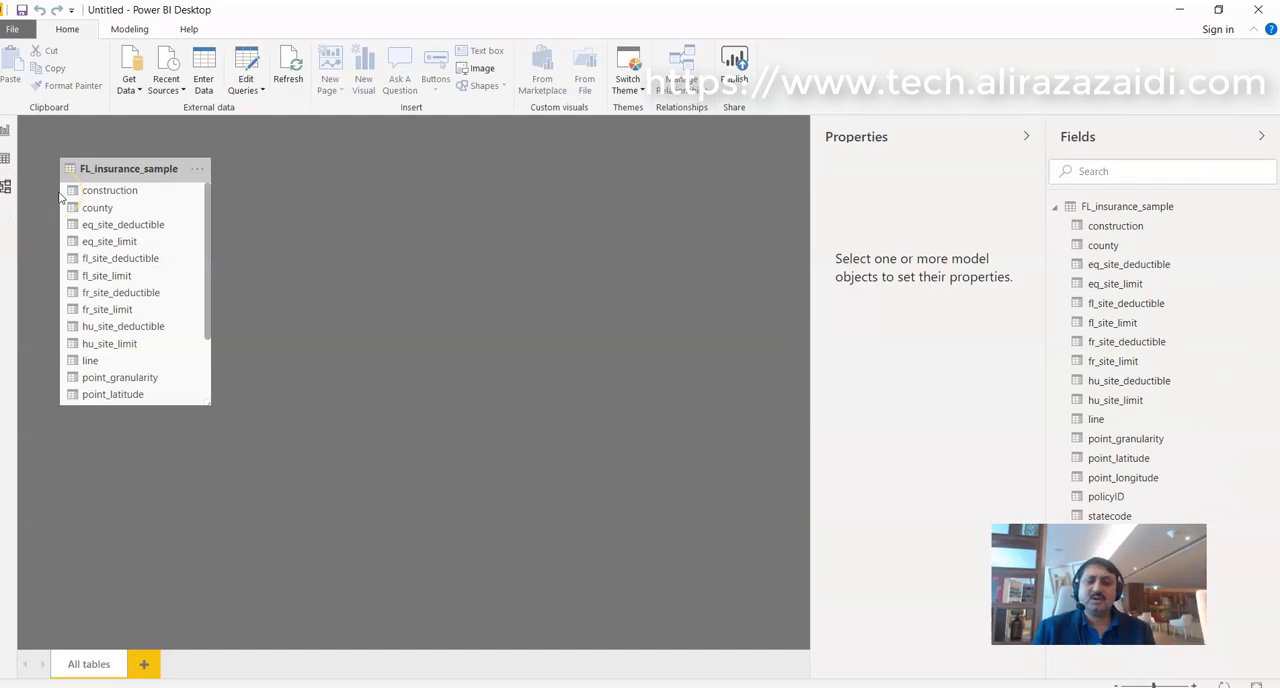